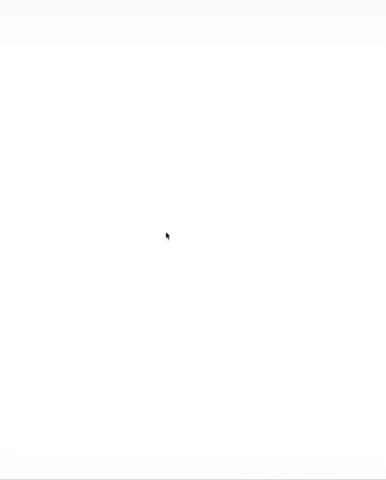
{"action": "mouse_move", "coordinate": [16, 172]}
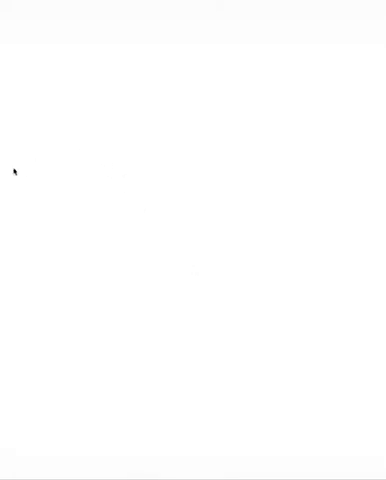
{"action": "mouse_move", "coordinate": [38, 172]}
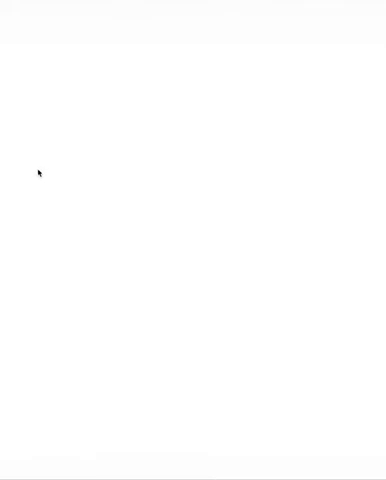
{"action": "mouse_move", "coordinate": [32, 38]}
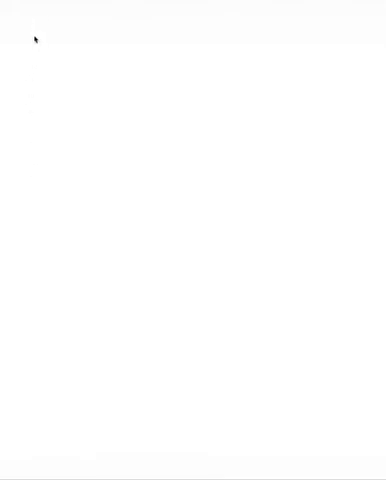
{"action": "mouse_move", "coordinate": [32, 58]}
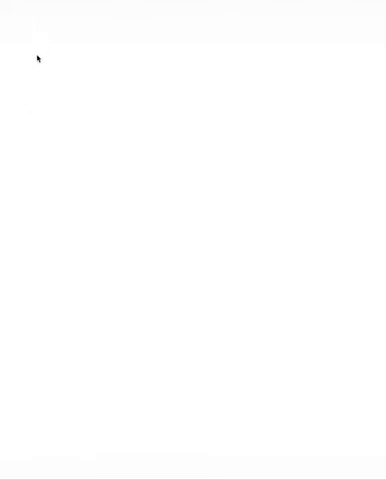
{"action": "mouse_move", "coordinate": [36, 48]}
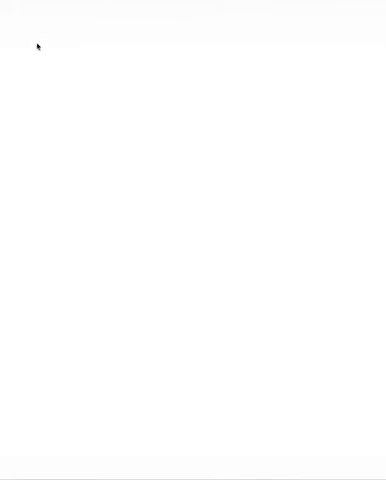
{"action": "mouse_move", "coordinate": [44, 24]}
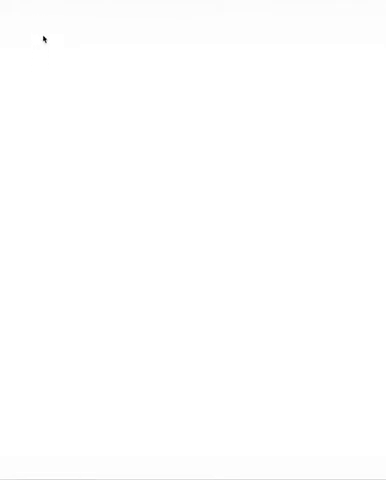
{"action": "mouse_move", "coordinate": [36, 32]}
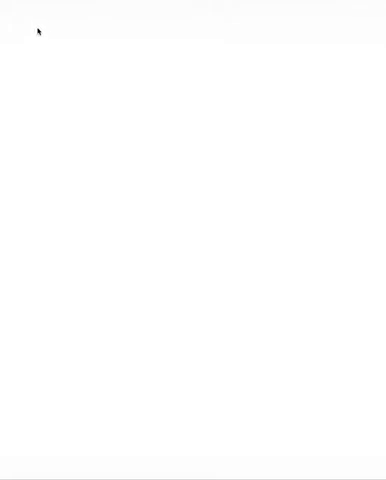
{"action": "mouse_move", "coordinate": [34, 52]}
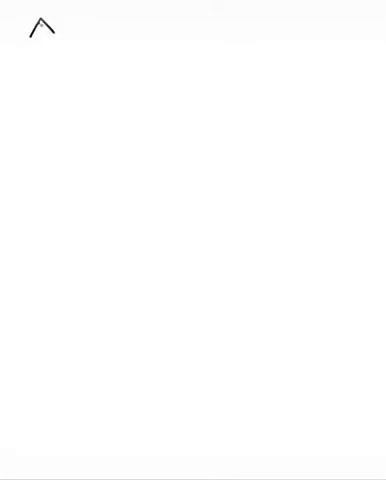
- Draw arrowed vertical and horizontal axes, underline the saturation label and write the pressure label 'Pro'
{"action": "left_click_drag", "start_coordinate": [44, 30], "coordinate": [48, 176]}
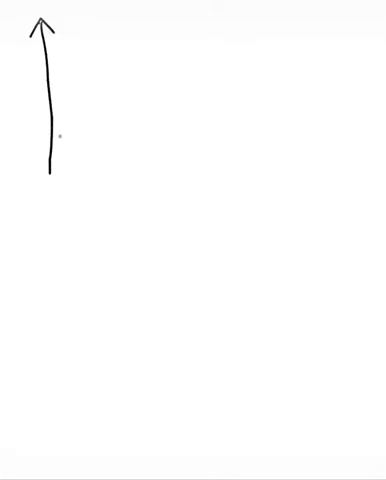
{"action": "left_click_drag", "start_coordinate": [48, 176], "coordinate": [82, 174]}
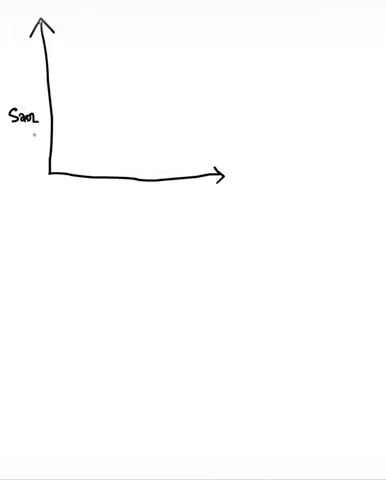
{"action": "left_click_drag", "start_coordinate": [12, 128], "coordinate": [36, 128]}
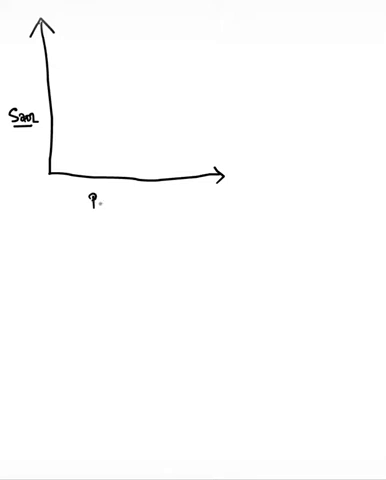
{"action": "type", "text": "Prol"}
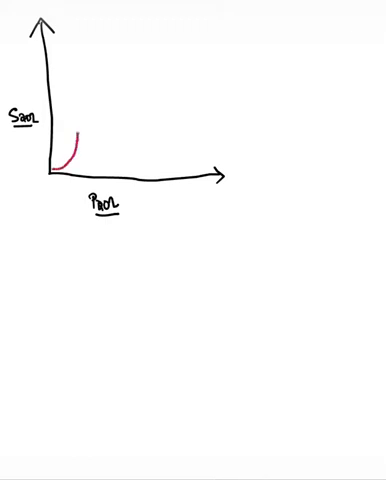
- Draw the magenta oxygen saturation curve rising steeply from the origin to a plateau
{"action": "left_click_drag", "start_coordinate": [70, 160], "coordinate": [128, 40]}
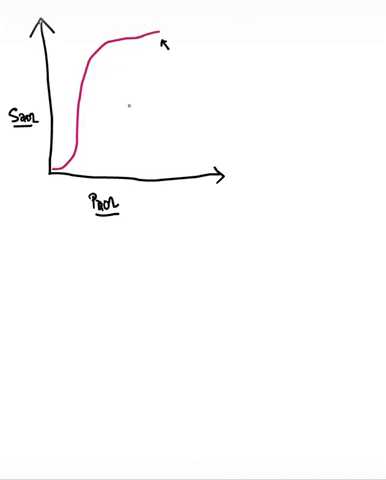
{"action": "mouse_move", "coordinate": [124, 152]}
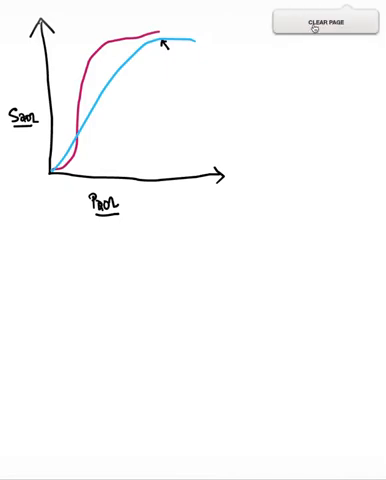
- Clear the graph and draw the cluster of magenta circles for the hemoglobin subunits
{"action": "left_click", "coordinate": [316, 20]}
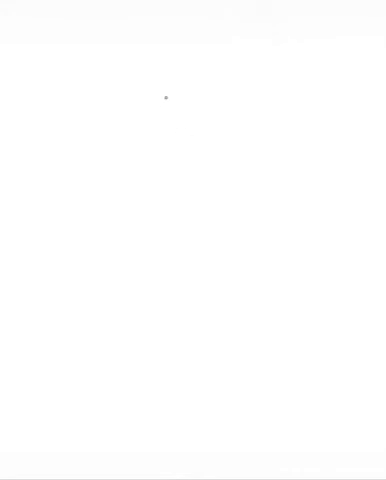
{"action": "mouse_move", "coordinate": [164, 86]}
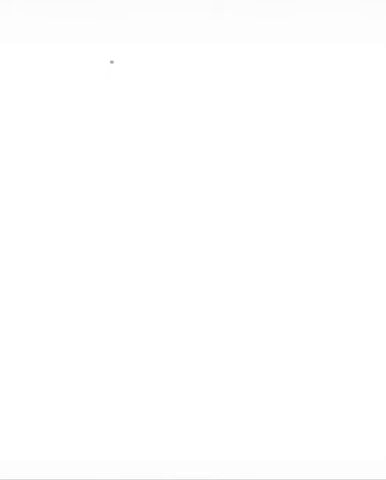
{"action": "left_click_drag", "start_coordinate": [116, 60], "coordinate": [120, 96]}
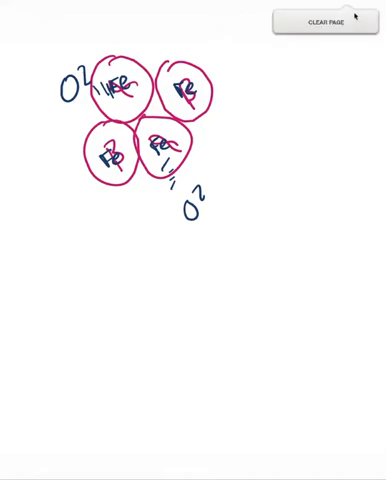
- Clear the hemoglobin sketch and a stray stroke to leave a blank page
{"action": "left_click", "coordinate": [324, 24]}
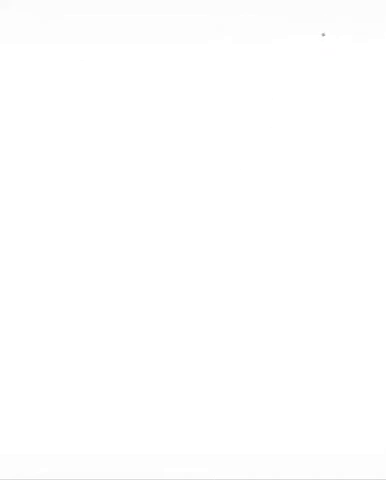
{"action": "left_click_drag", "start_coordinate": [168, 44], "coordinate": [210, 38]}
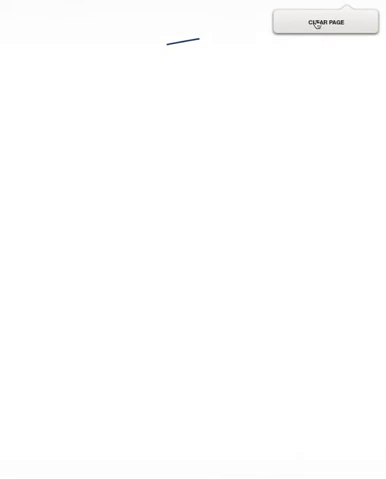
{"action": "left_click", "coordinate": [324, 20]}
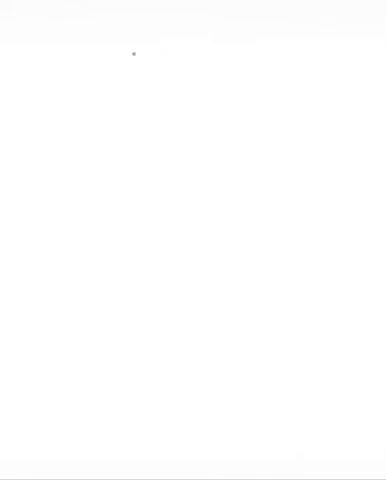
{"action": "mouse_move", "coordinate": [66, 48]}
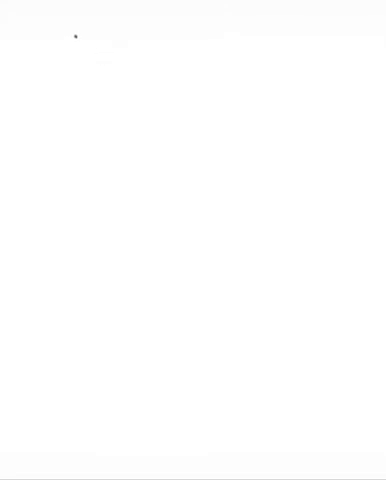
- Handwrite 'Deoxyhaemoglobin T-Conformation "tense"'
{"action": "type", "text": "Deox"}
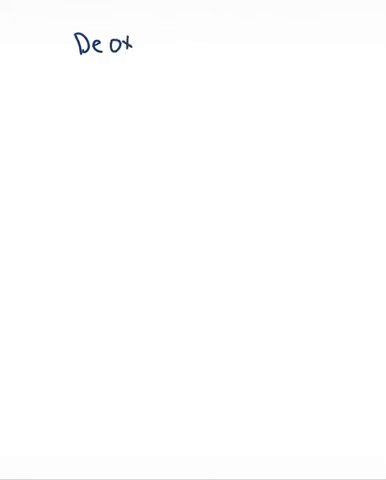
{"action": "type", "text": "y"}
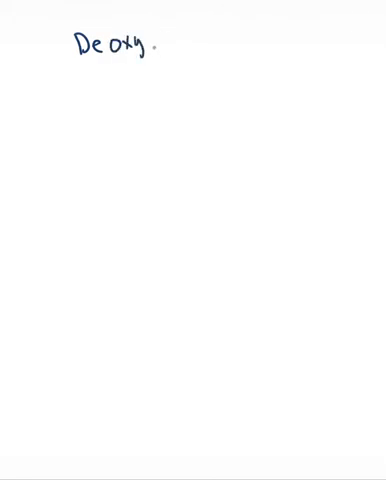
{"action": "type", "text": "haemoglobin"}
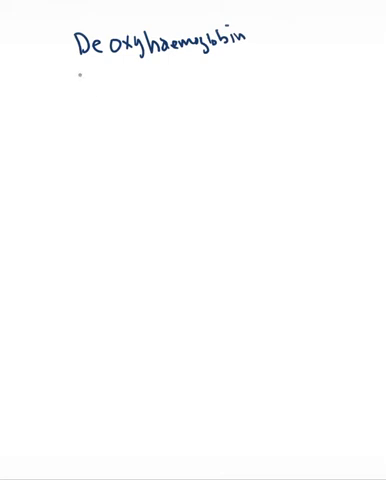
{"action": "type", "text": "T-"}
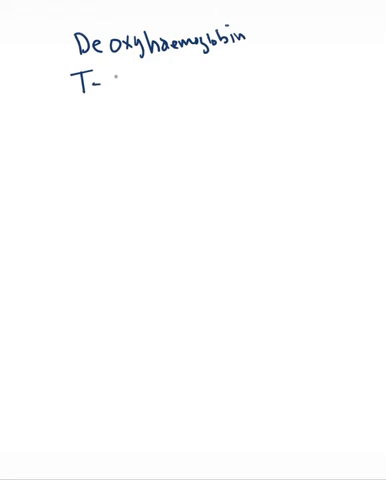
{"action": "type", "text": "Co"}
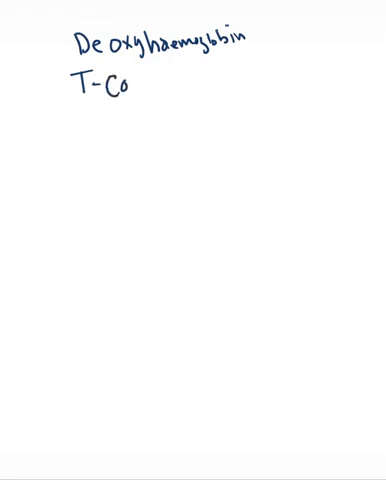
{"action": "type", "text": "nfor"}
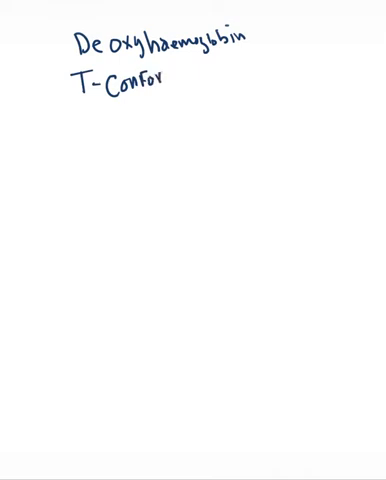
{"action": "type", "text": "mati"}
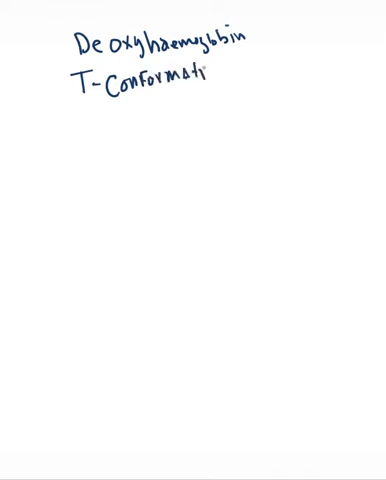
{"action": "type", "text": "ion \""}
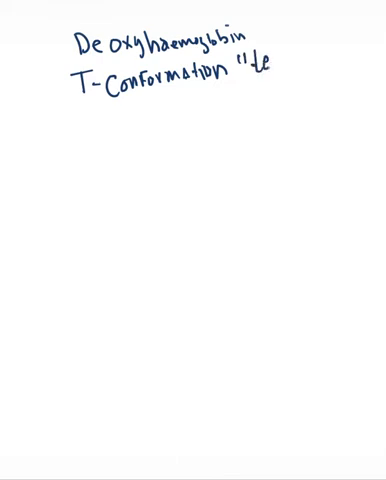
{"action": "type", "text": "tense\""}
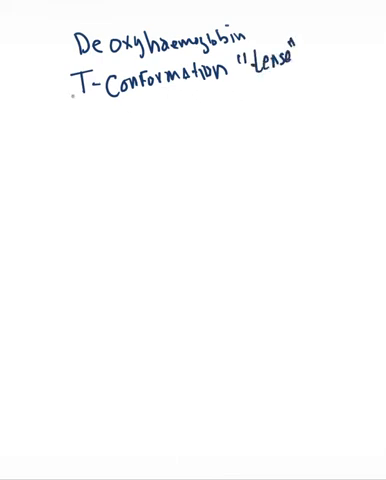
- Add an arrow leading to 'Right Shift', 'low Affinity' and 'O2'
{"action": "left_click_drag", "start_coordinate": [72, 96], "coordinate": [100, 126]}
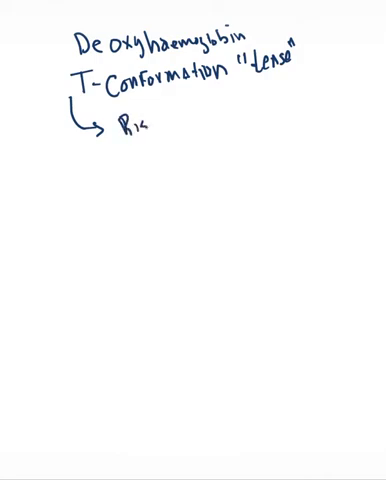
{"action": "type", "text": "Right S"}
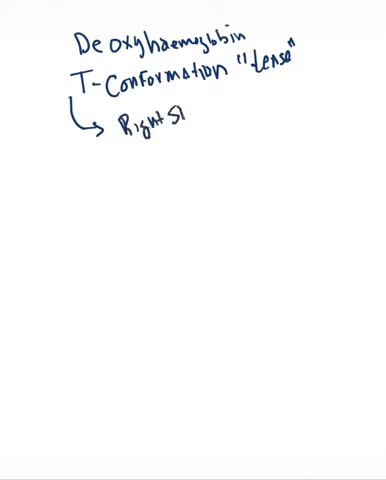
{"action": "type", "text": "Shifted"}
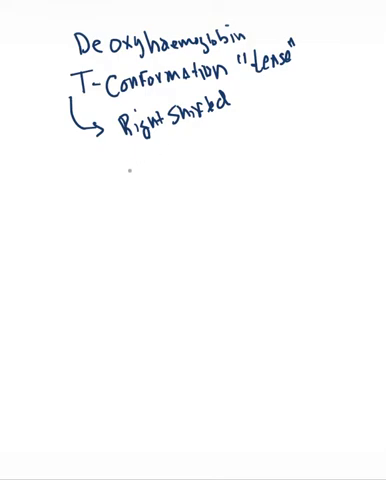
{"action": "type", "text": "low."}
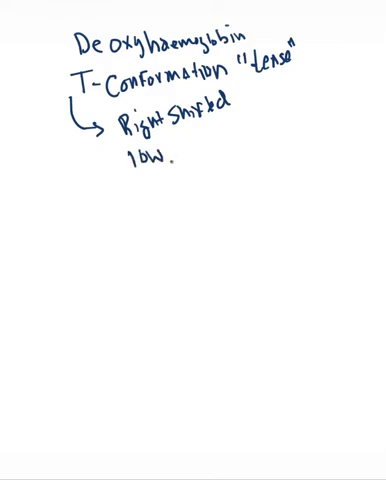
{"action": "type", "text": "Affi."}
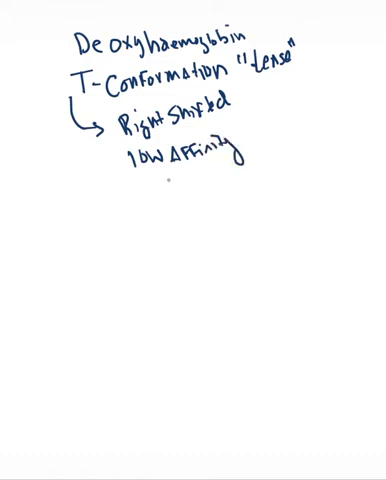
{"action": "type", "text": "O2"}
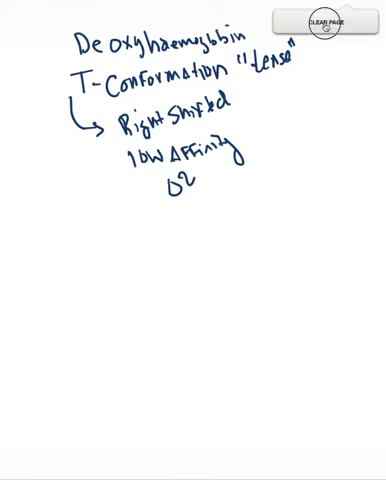
- Clear the page of the deoxyhaemoglobin notes
{"action": "left_click", "coordinate": [326, 22]}
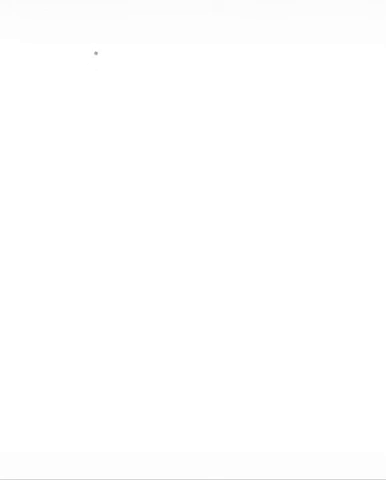
{"action": "mouse_move", "coordinate": [98, 78]}
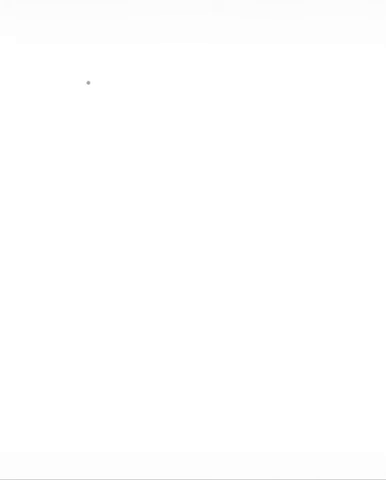
{"action": "mouse_move", "coordinate": [80, 82]}
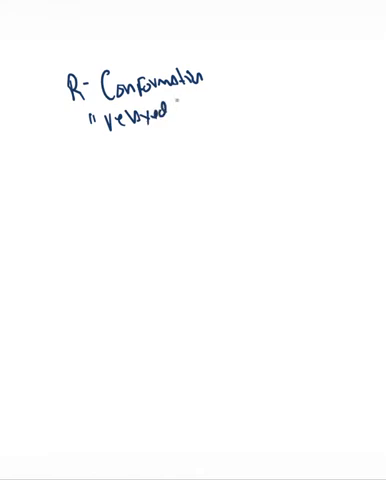
- Add a down arrow under 'relaxed' to 'Affinity for O2', then note the 500 x greater affinity
{"action": "left_click_drag", "start_coordinate": [140, 140], "coordinate": [136, 170]}
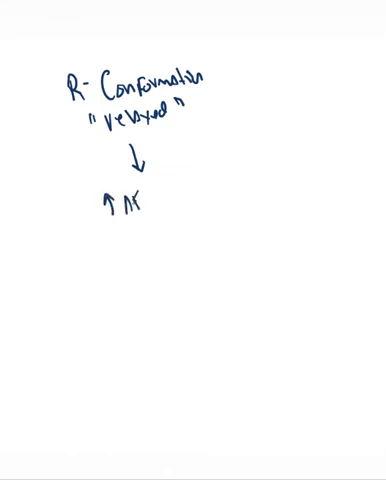
{"action": "type", "text": "Affinity"}
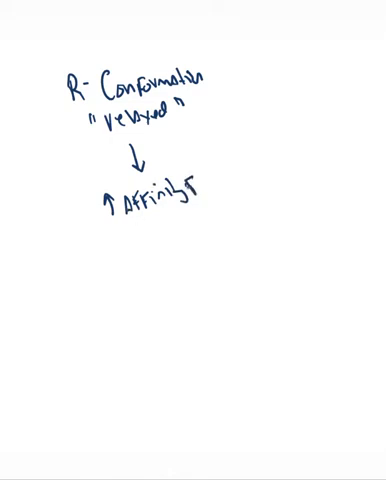
{"action": "type", "text": "for O2"}
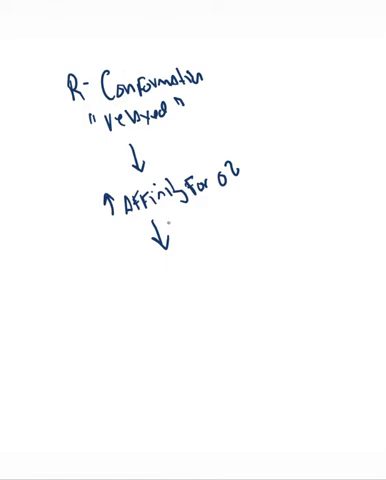
{"action": "left_click_drag", "start_coordinate": [148, 268], "coordinate": [160, 288]}
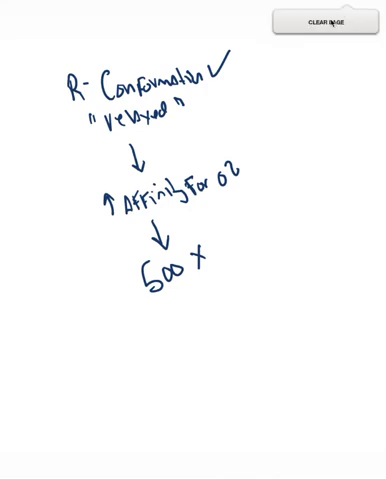
- Clear the R-conformation notes and draw the horizontal axis with an arrowhead
{"action": "left_click", "coordinate": [328, 18]}
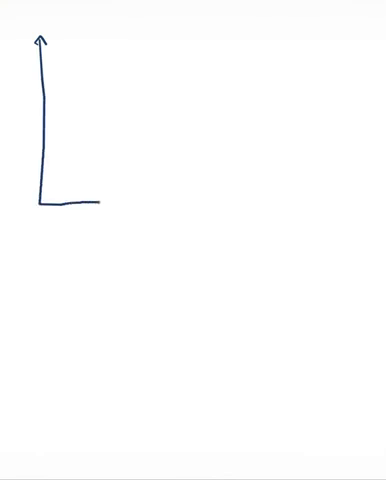
{"action": "left_click_drag", "start_coordinate": [100, 204], "coordinate": [236, 200]}
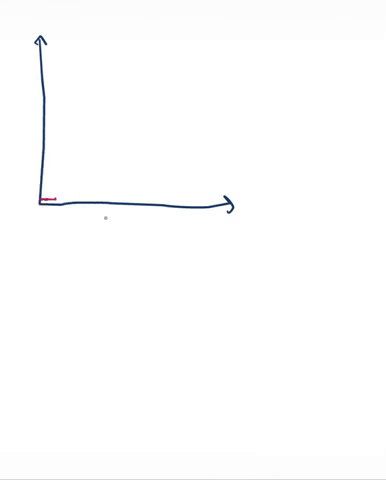
- Draw the sigmoid oxygen binding curve, point an arrow at its start and circle the low initial region
{"action": "left_click_drag", "start_coordinate": [42, 204], "coordinate": [84, 152]}
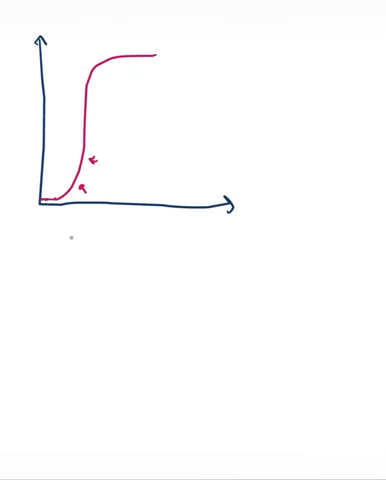
{"action": "left_click_drag", "start_coordinate": [70, 236], "coordinate": [48, 210]}
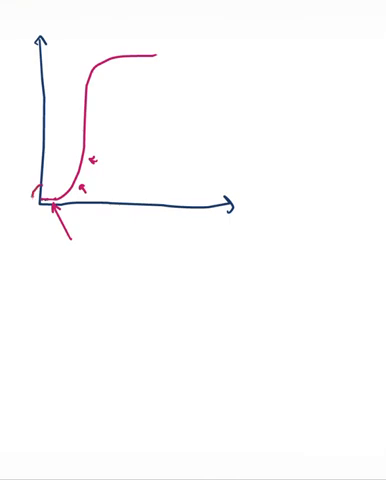
{"action": "left_click_drag", "start_coordinate": [30, 184], "coordinate": [56, 216]}
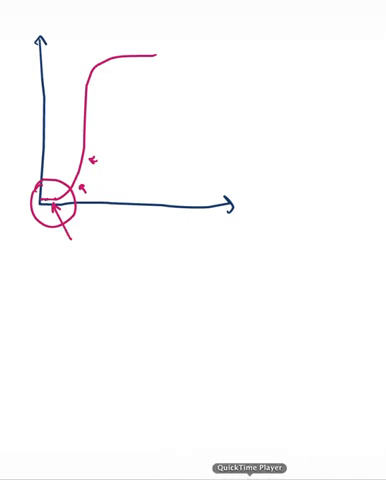
{"action": "left_click", "coordinate": [246, 466]}
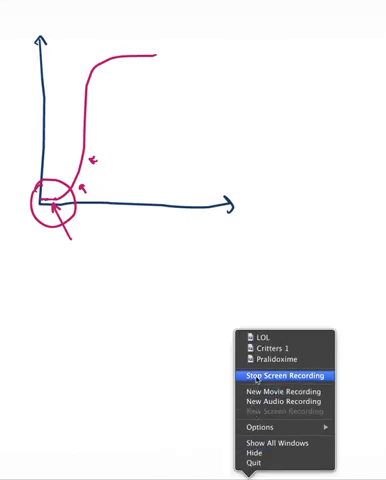